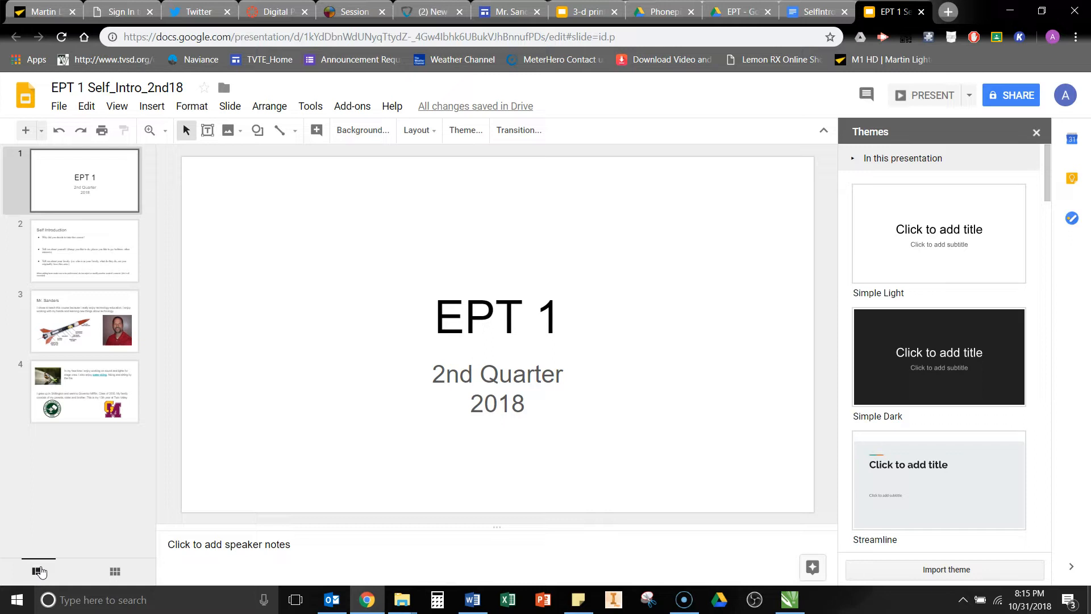
mouse_move(57, 433)
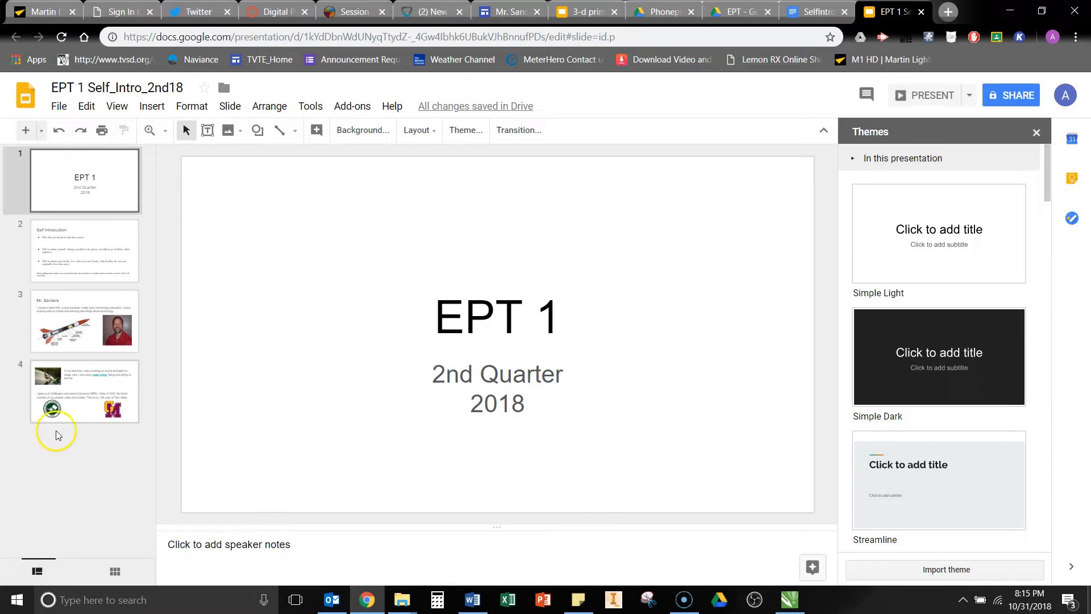
mouse_move(414, 361)
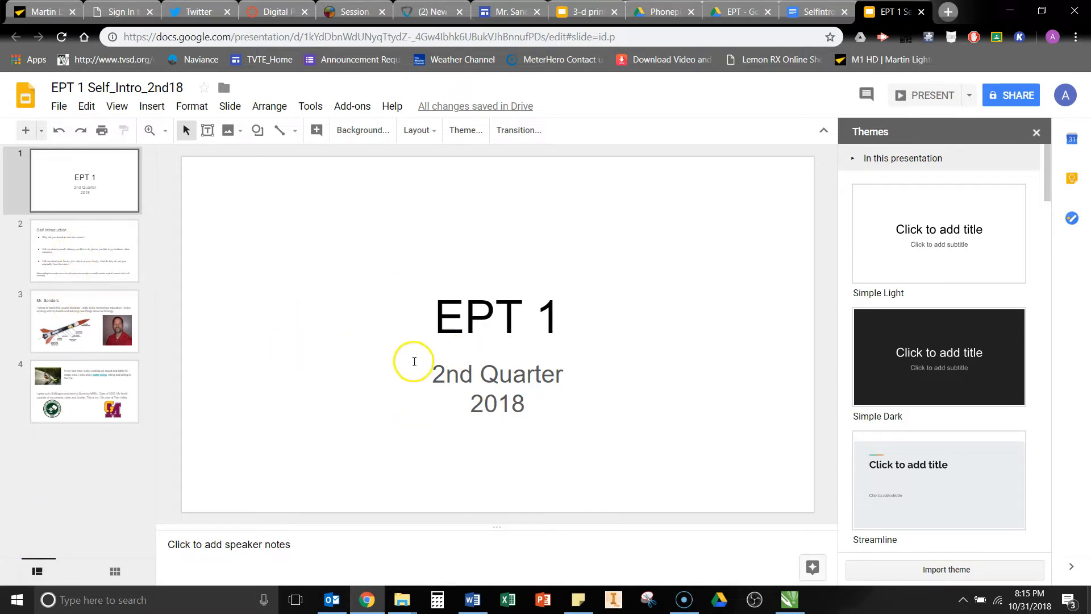
- Display the Self Introduction slide with its three prompt questions and professionalism note
left_click(83, 250)
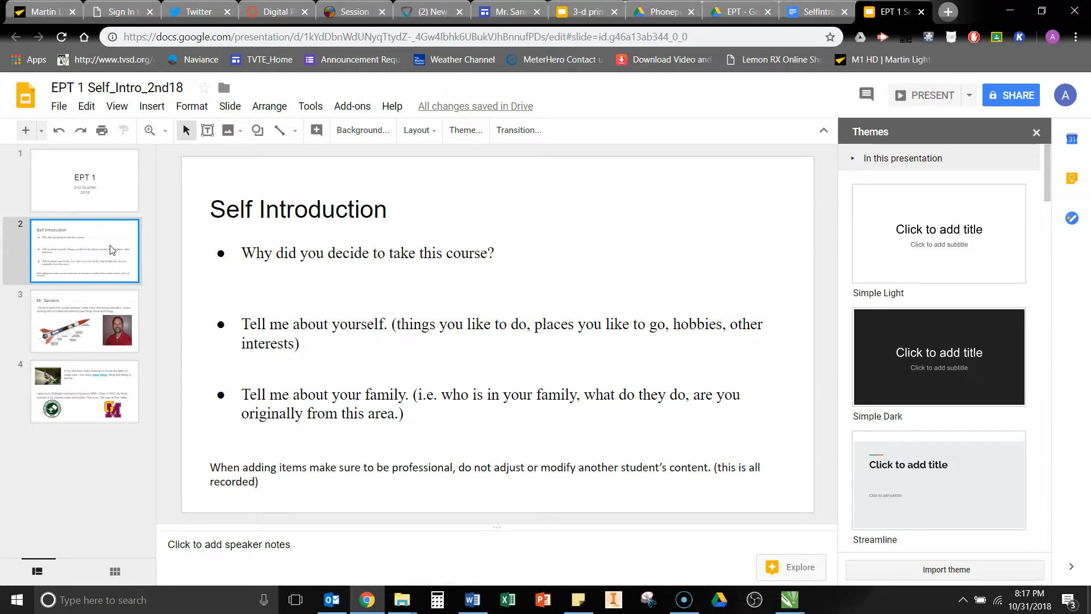
mouse_move(88, 308)
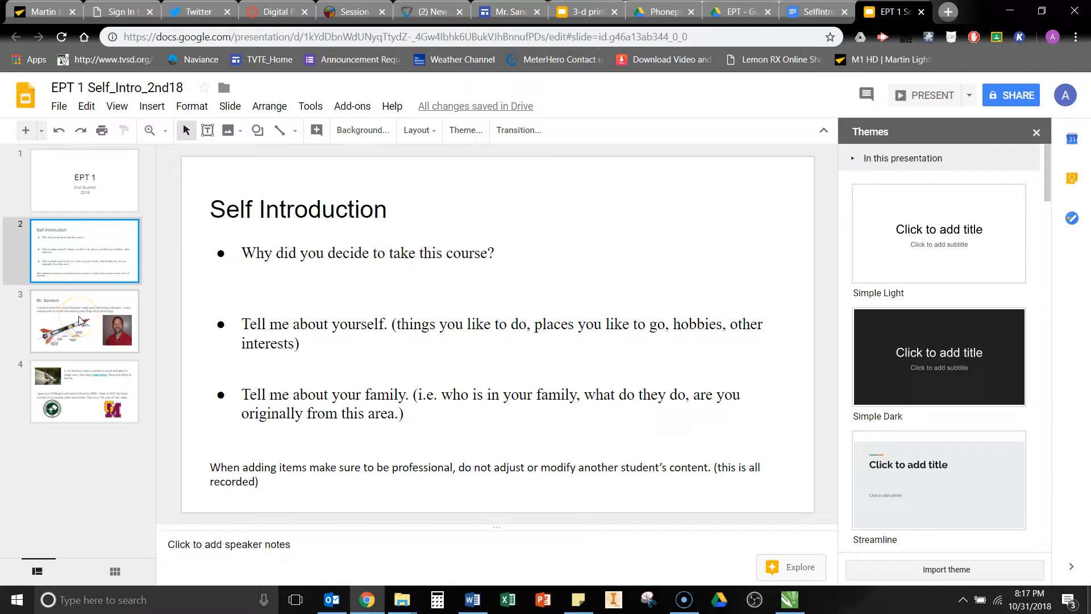
- Show Mr. Sanders' example slide, then start a fresh browser tab on Google's start page
left_click(83, 320)
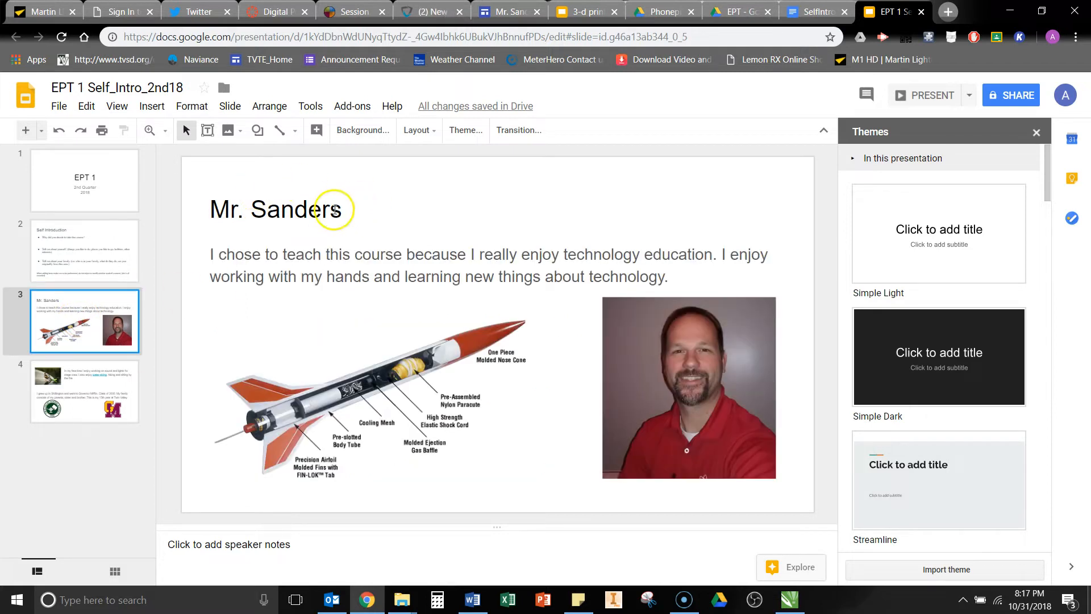
mouse_move(326, 318)
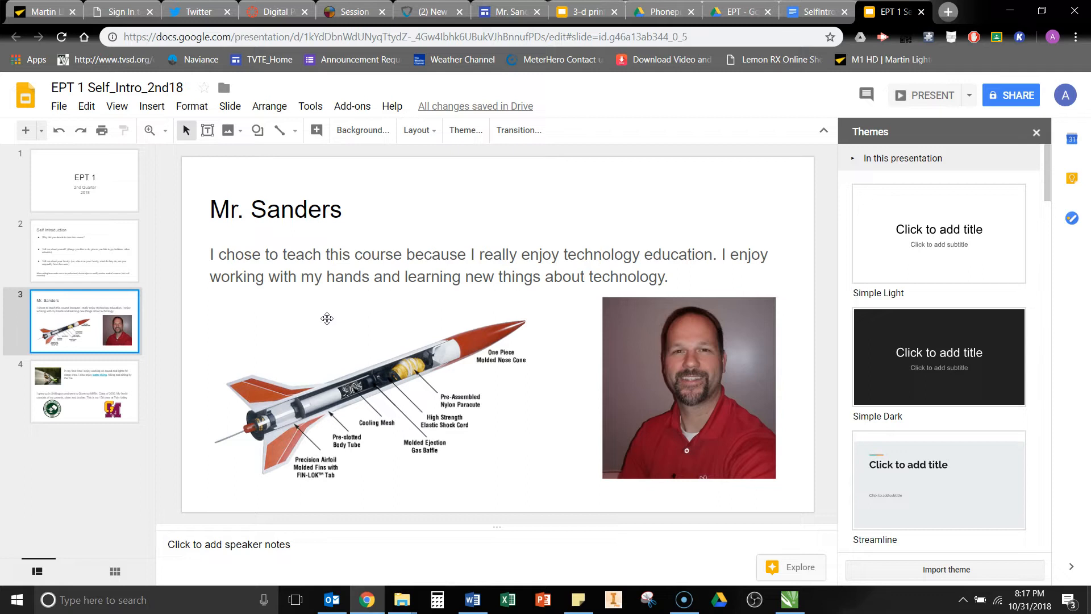
mouse_move(470, 322)
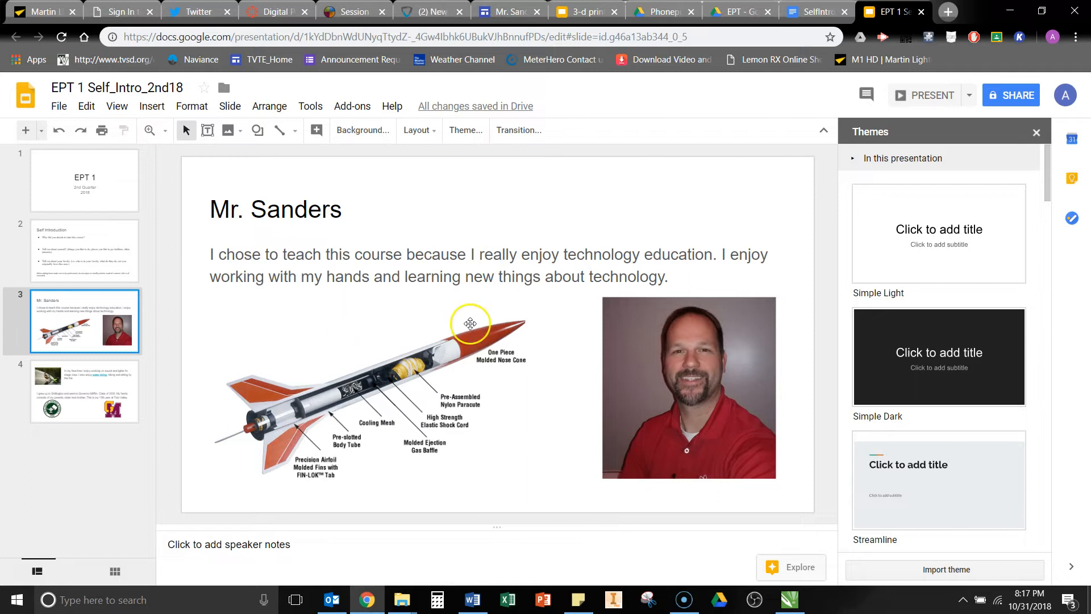
mouse_move(614, 403)
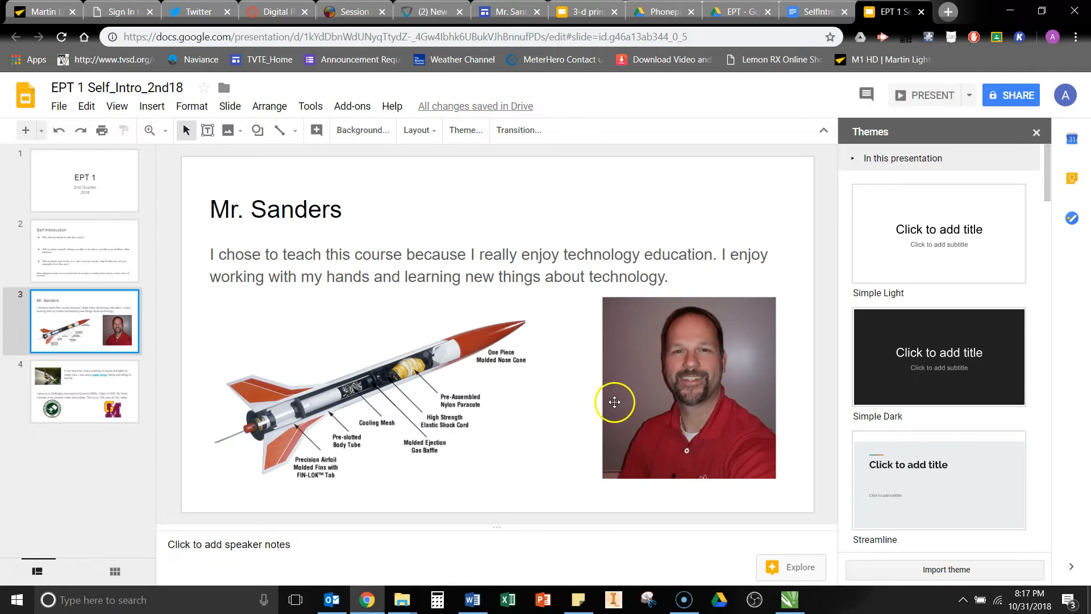
mouse_move(531, 415)
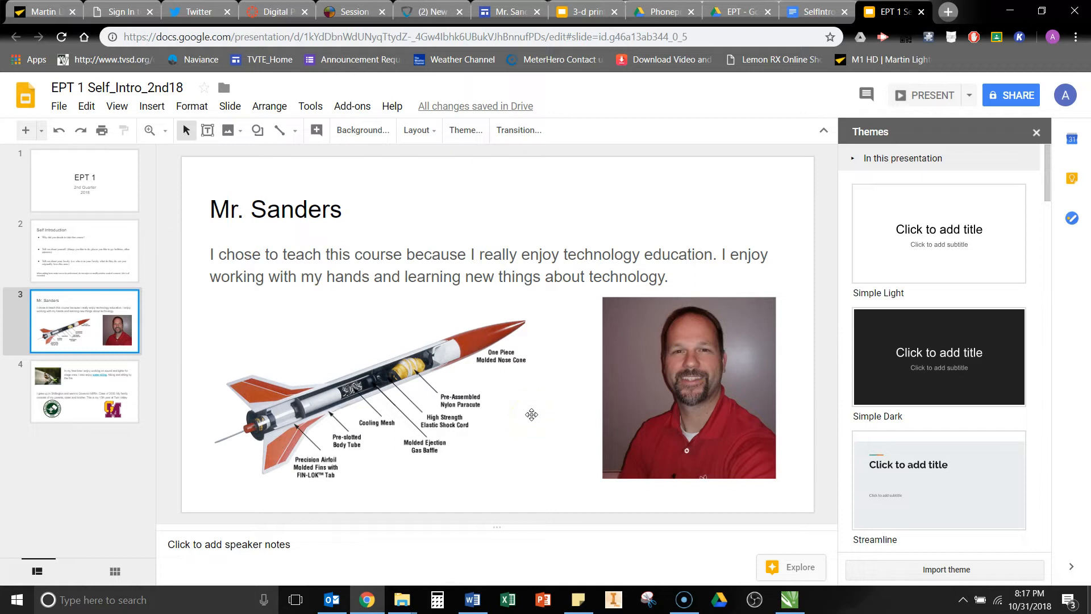
mouse_move(334, 376)
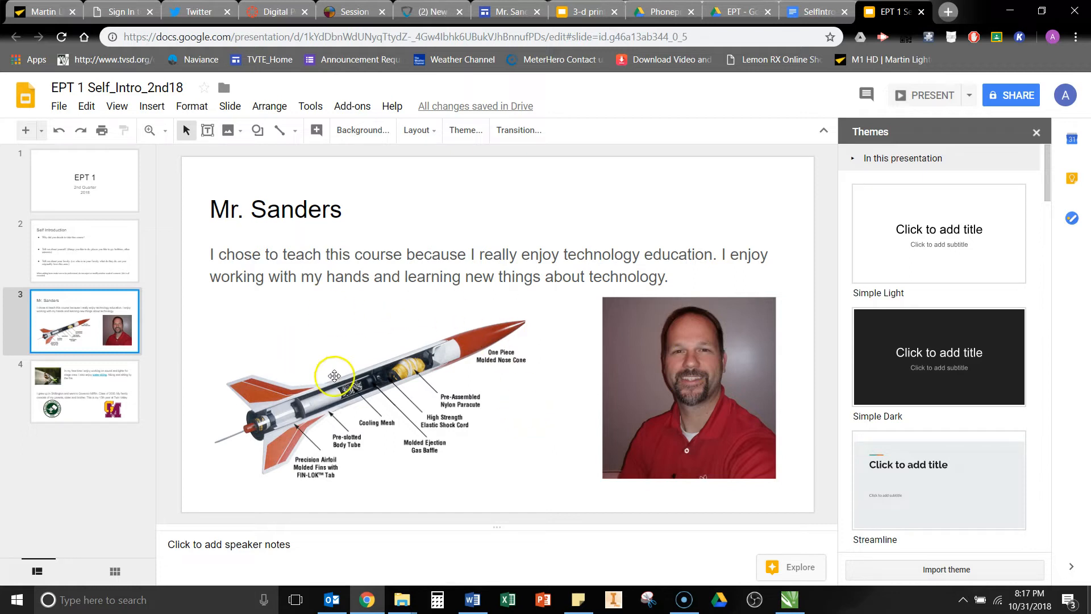
mouse_move(396, 368)
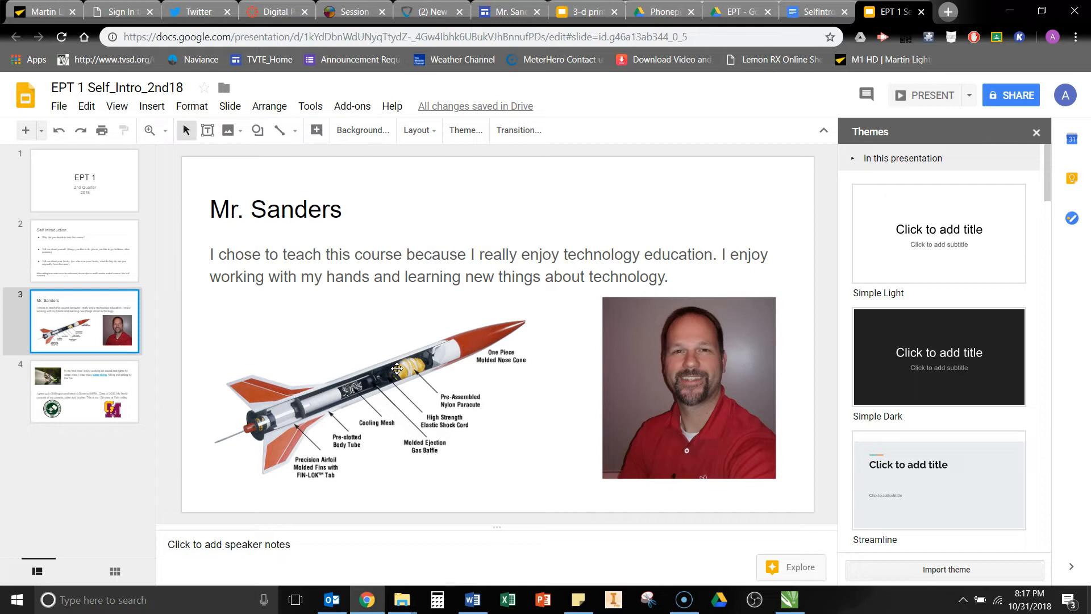
mouse_move(457, 308)
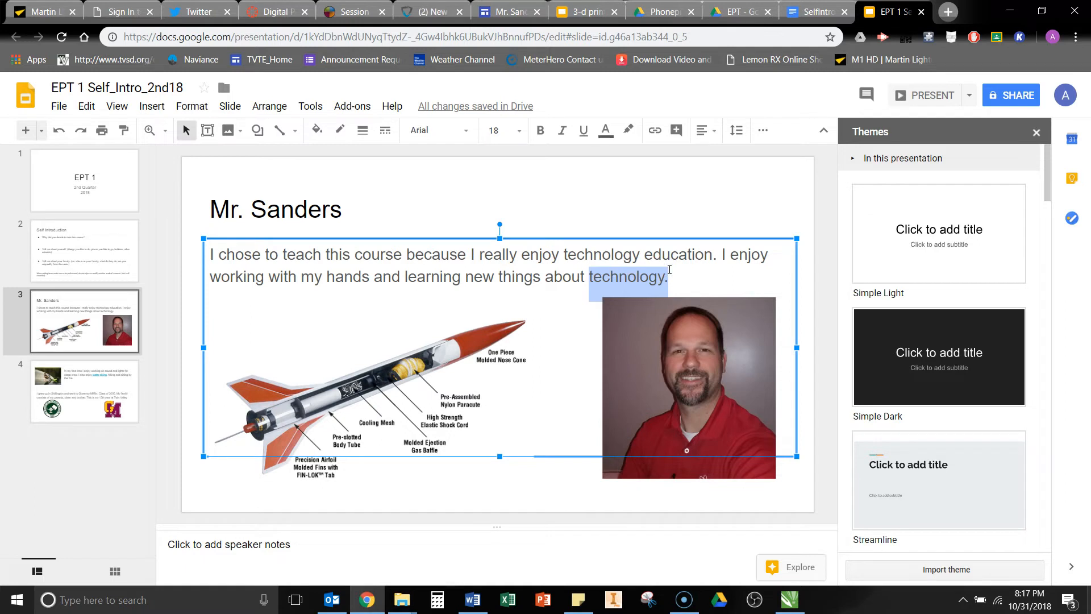
left_click(946, 11)
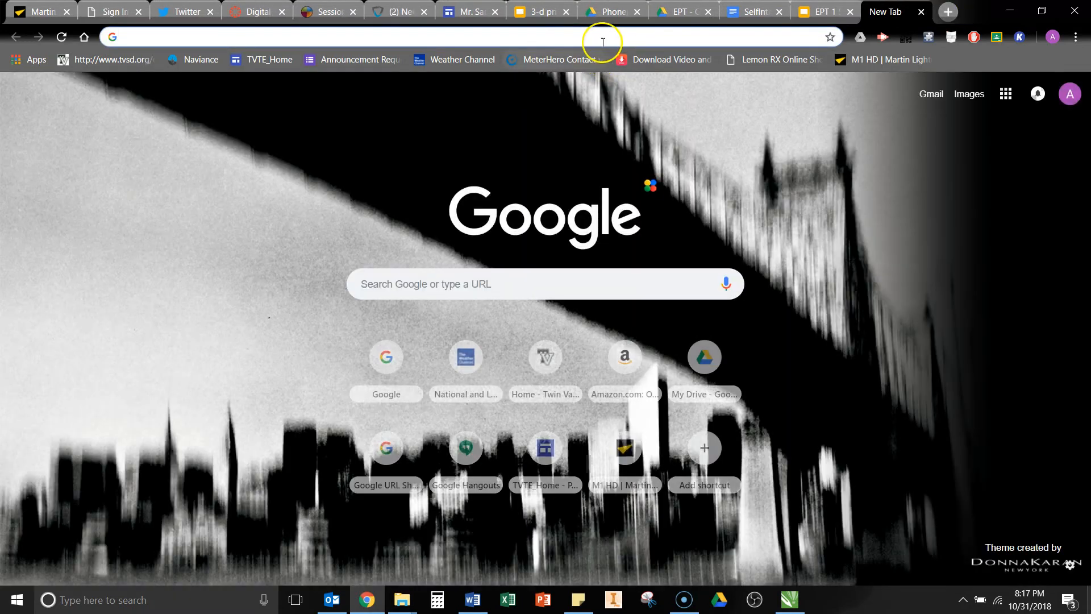
- Search Google images for 'technology', pick a result, and return to the Slides deck
type("technology")
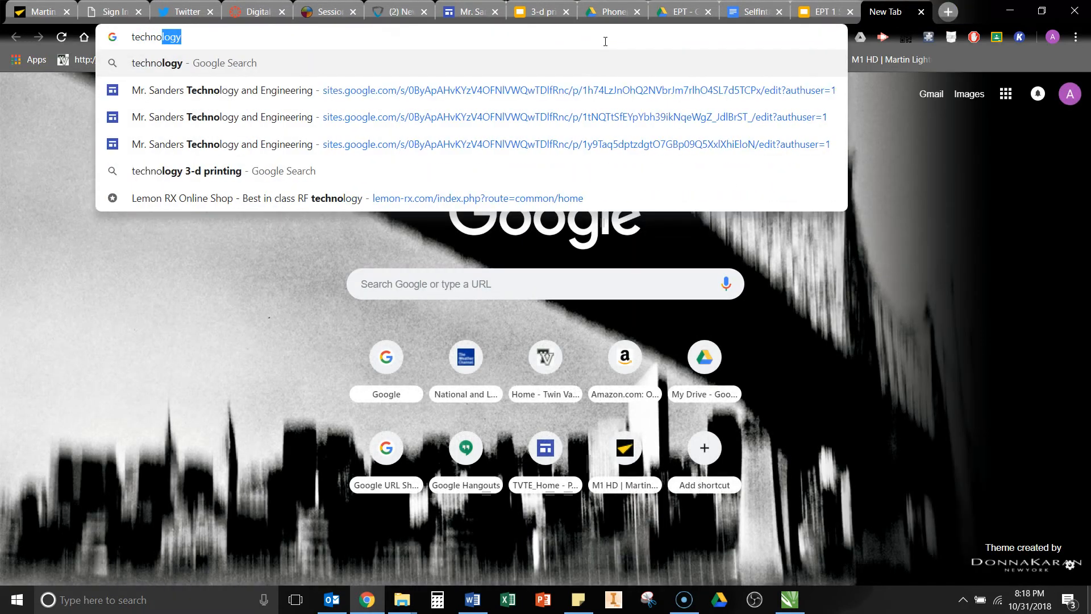
key("Return")
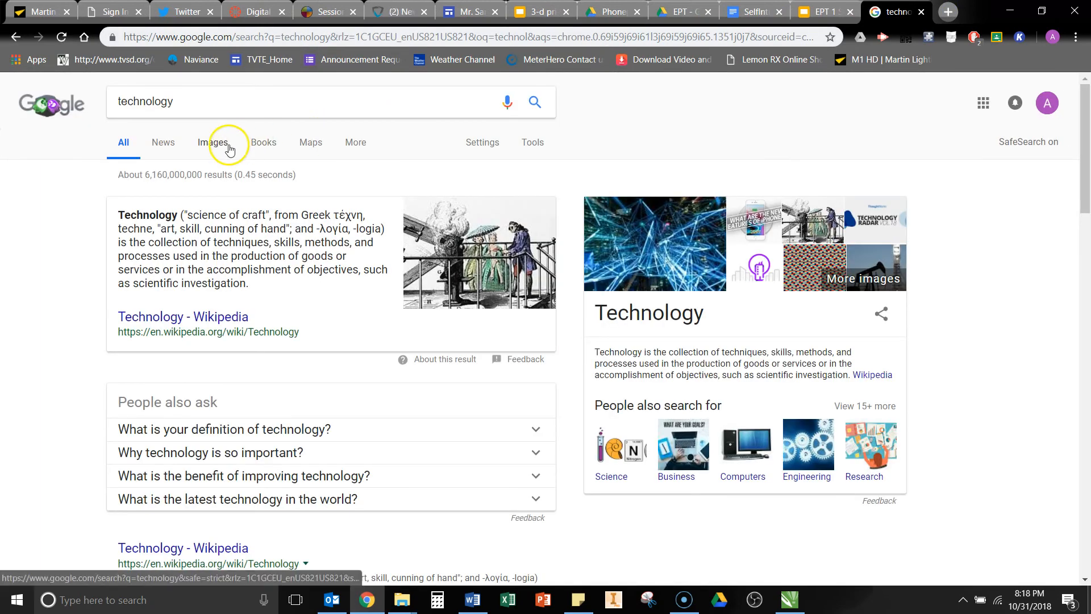
left_click(212, 142)
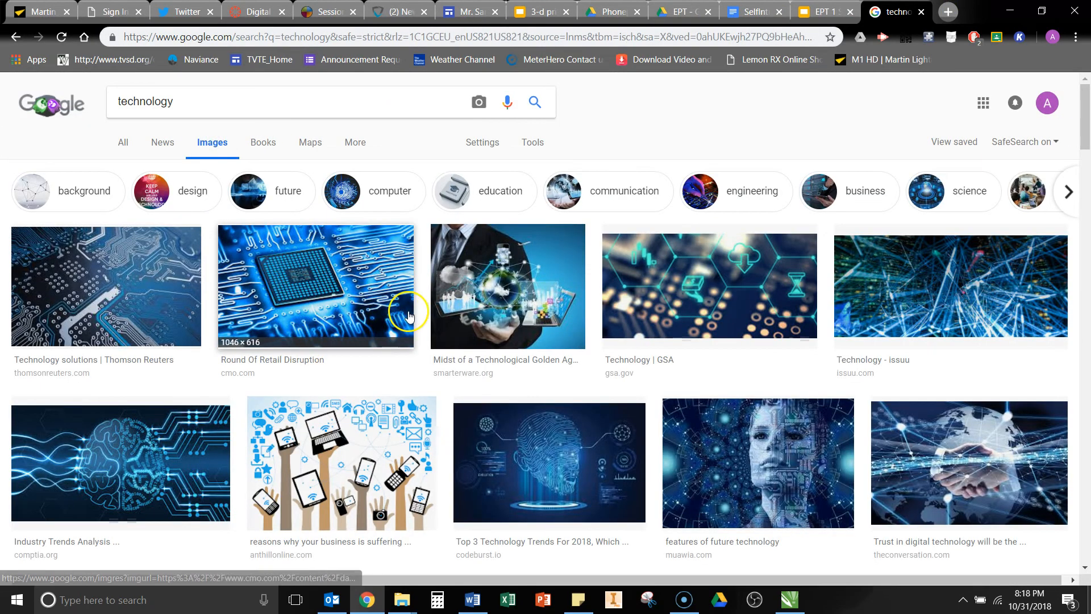
left_click(757, 462)
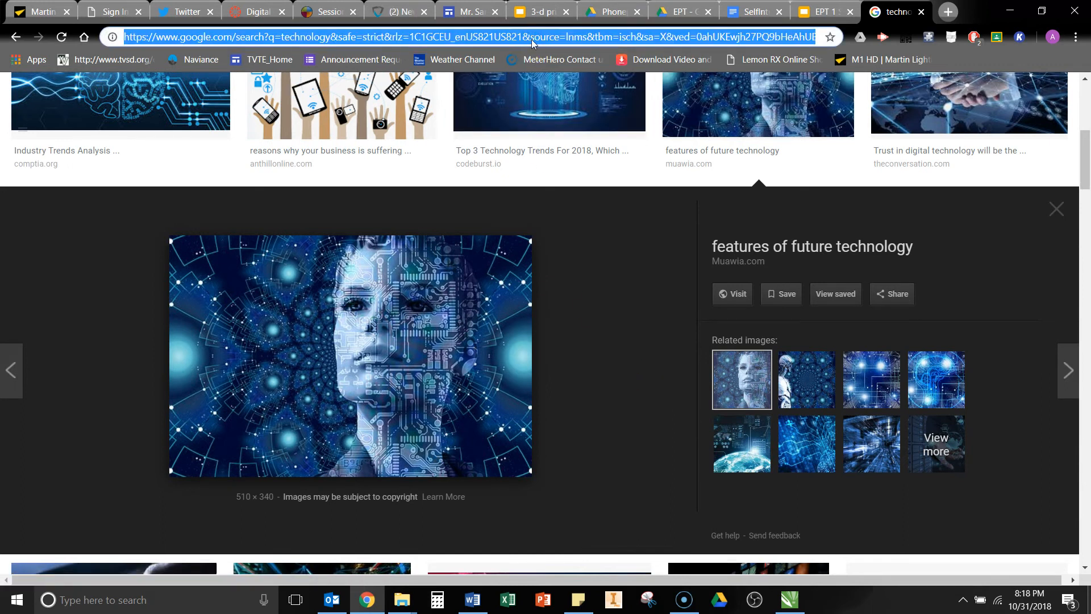
left_click(821, 11)
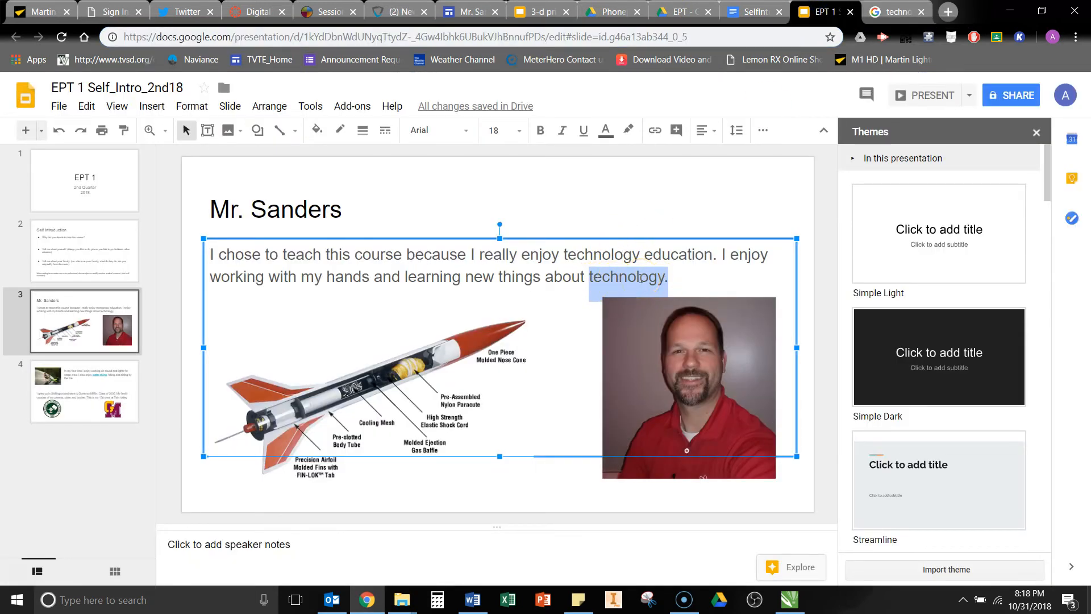
- Link the word 'technology' on Mr. Sanders' slide to the copied Google image search URL
left_click(654, 129)
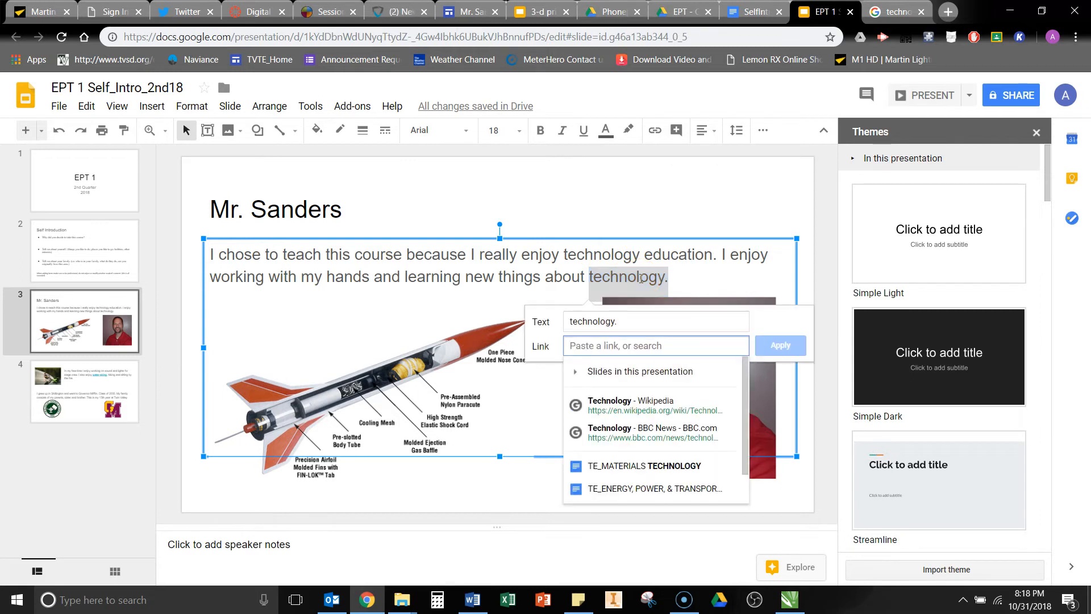
type("536&bih=723#imgrc=ewweCoGz0rc3AM:")
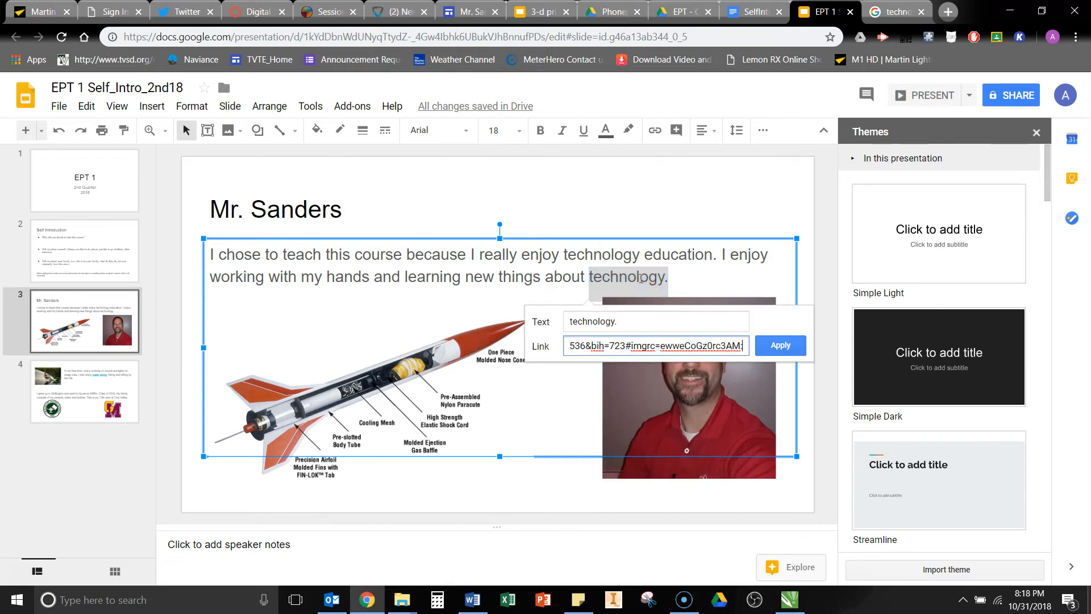
left_click(779, 345)
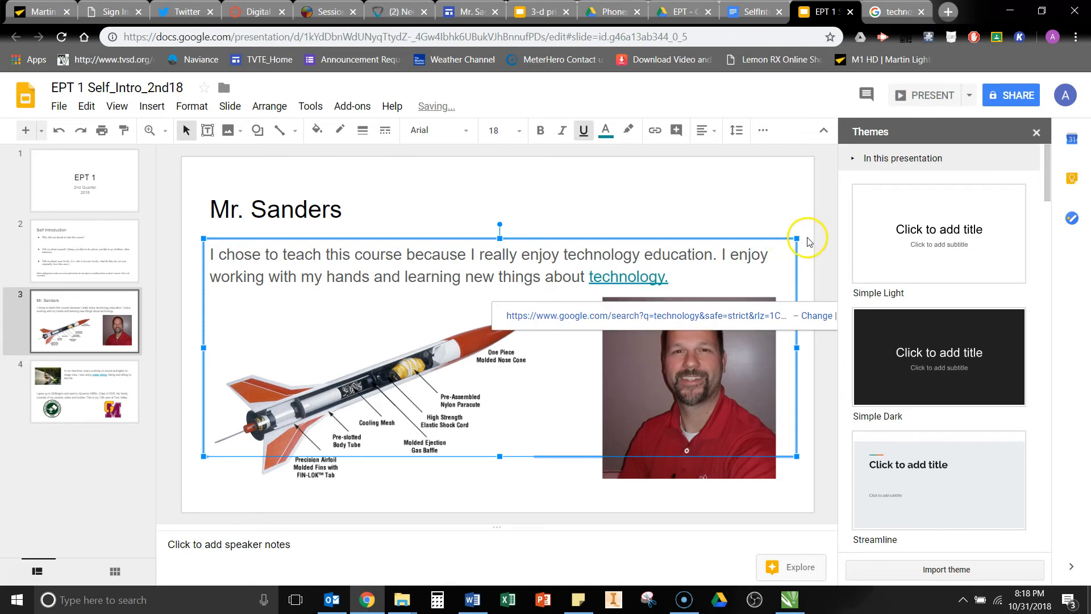
left_click(386, 367)
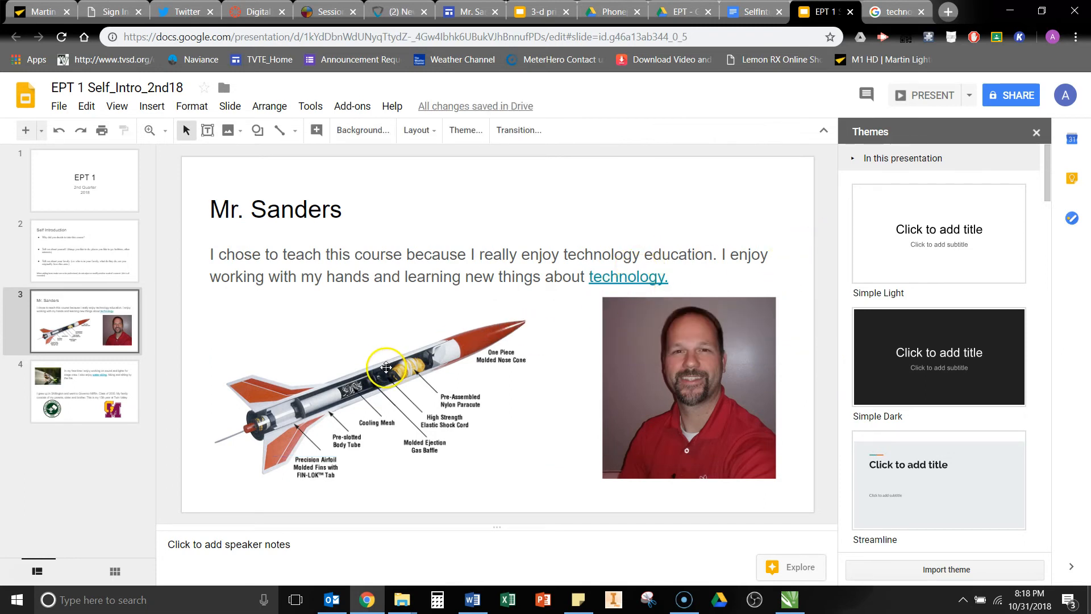
- Deselect via the rocket diagram and text box, then move to the fourth slide about hobbies
left_click(386, 367)
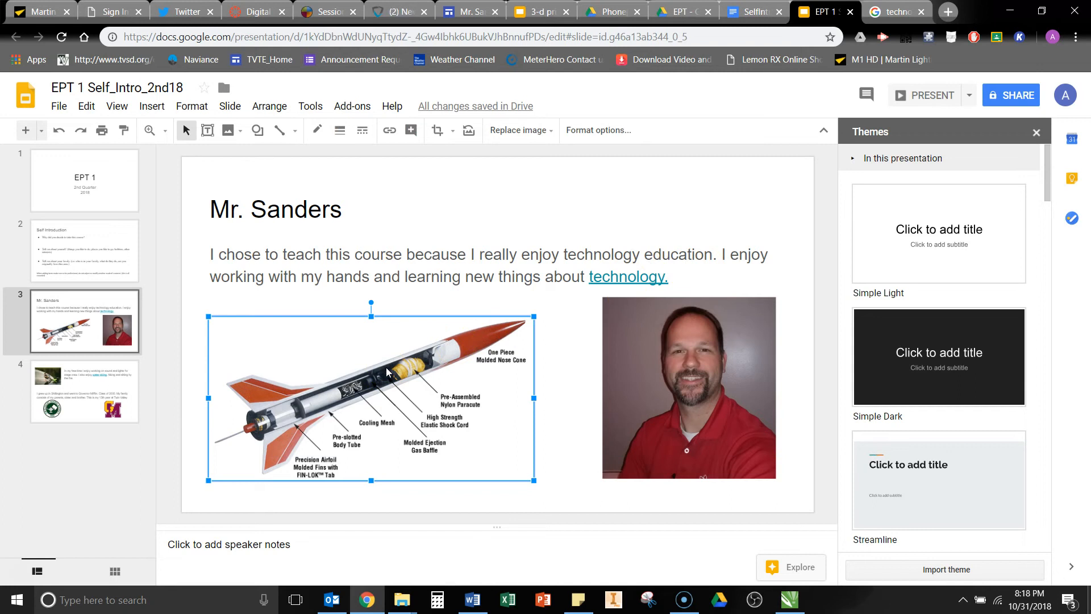
left_click(388, 129)
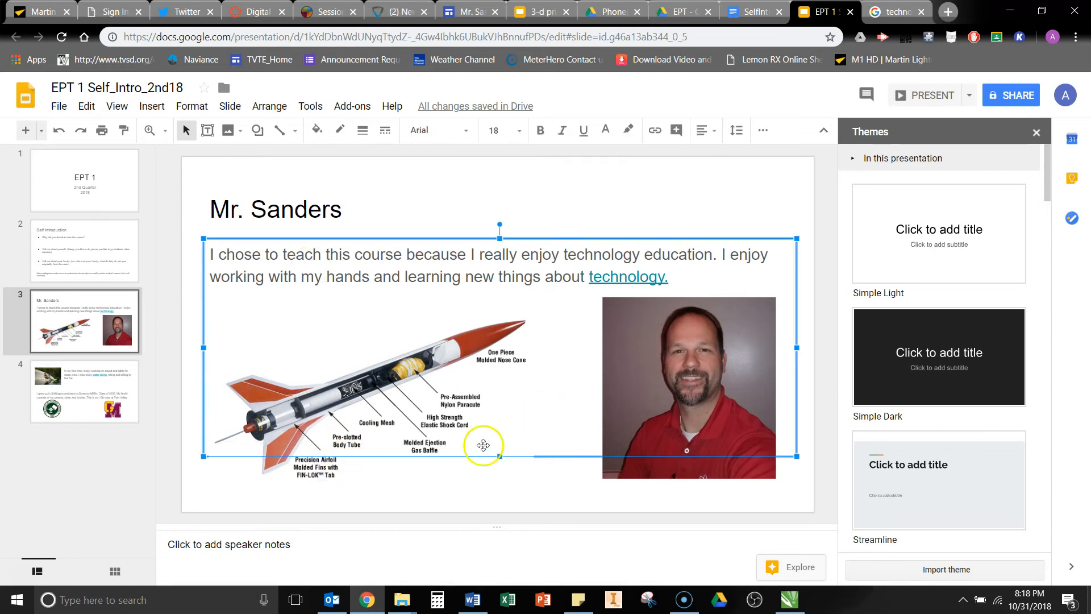
mouse_move(223, 477)
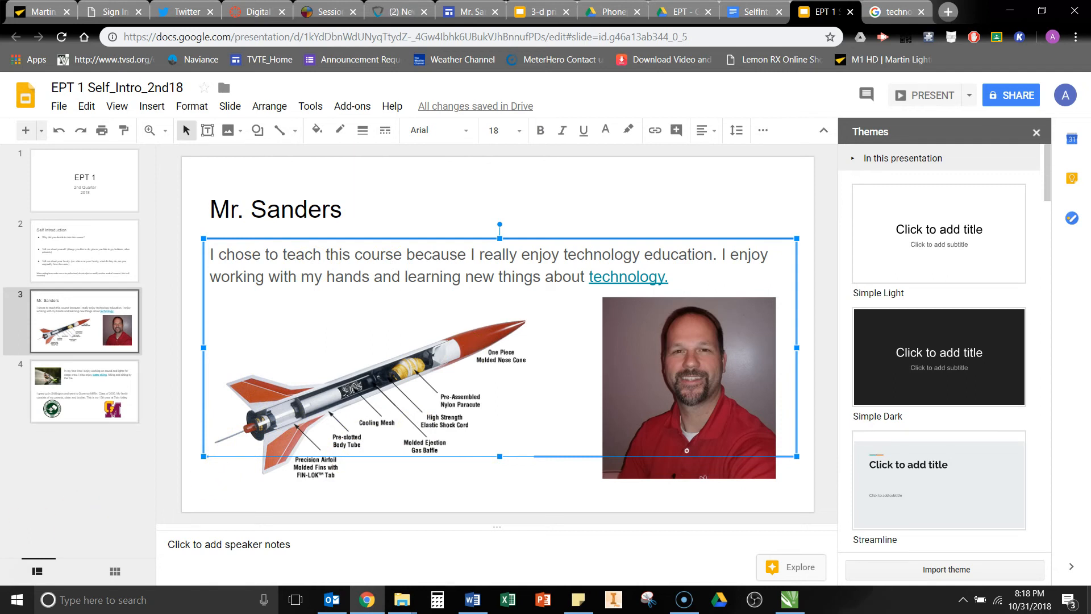
left_click(83, 391)
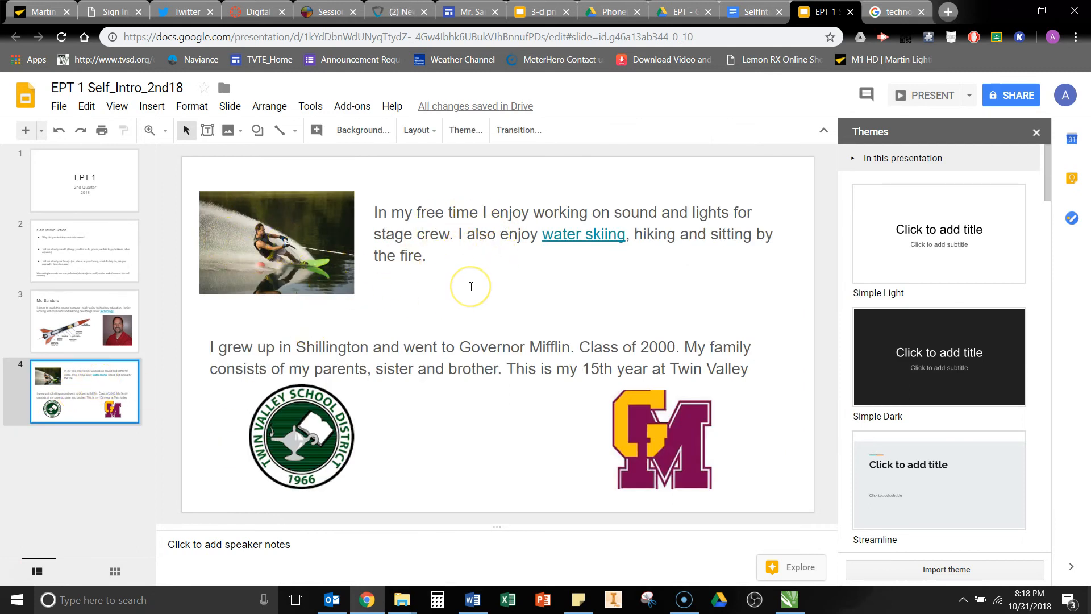
mouse_move(596, 267)
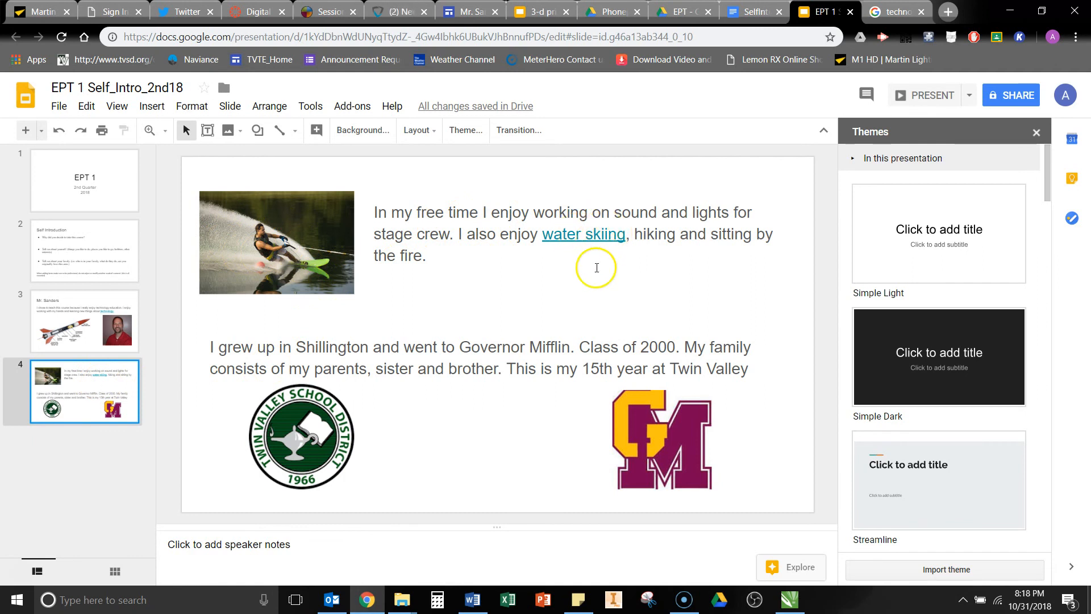
mouse_move(328, 446)
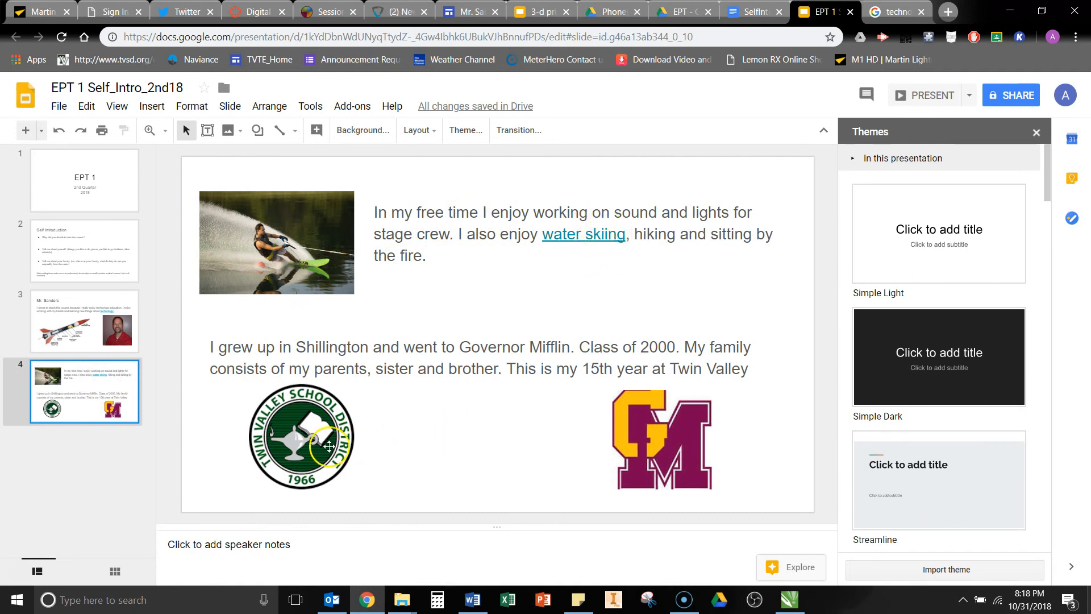
mouse_move(616, 463)
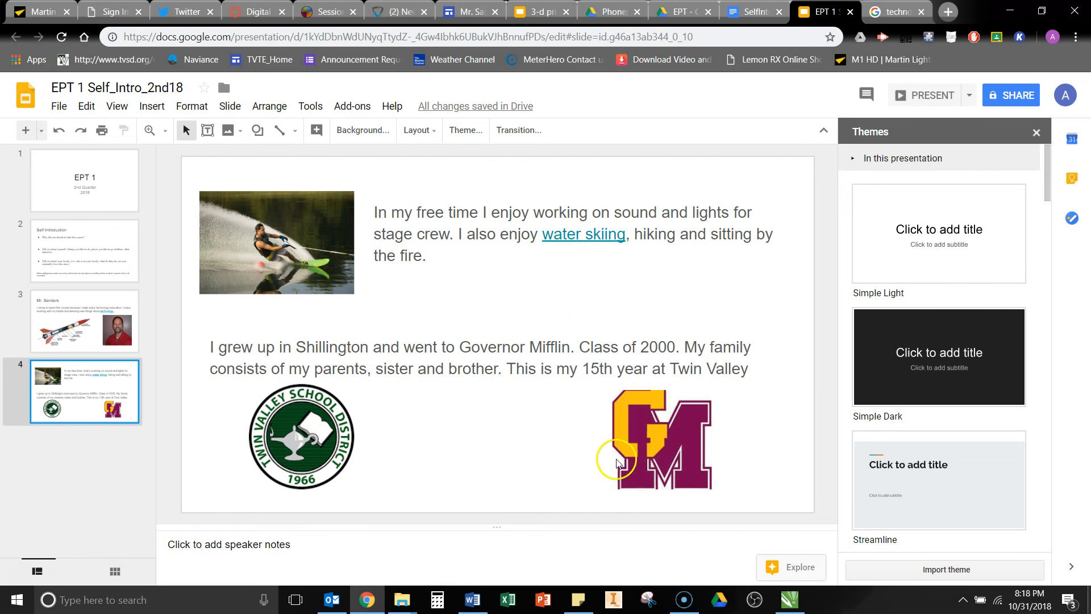
mouse_move(347, 425)
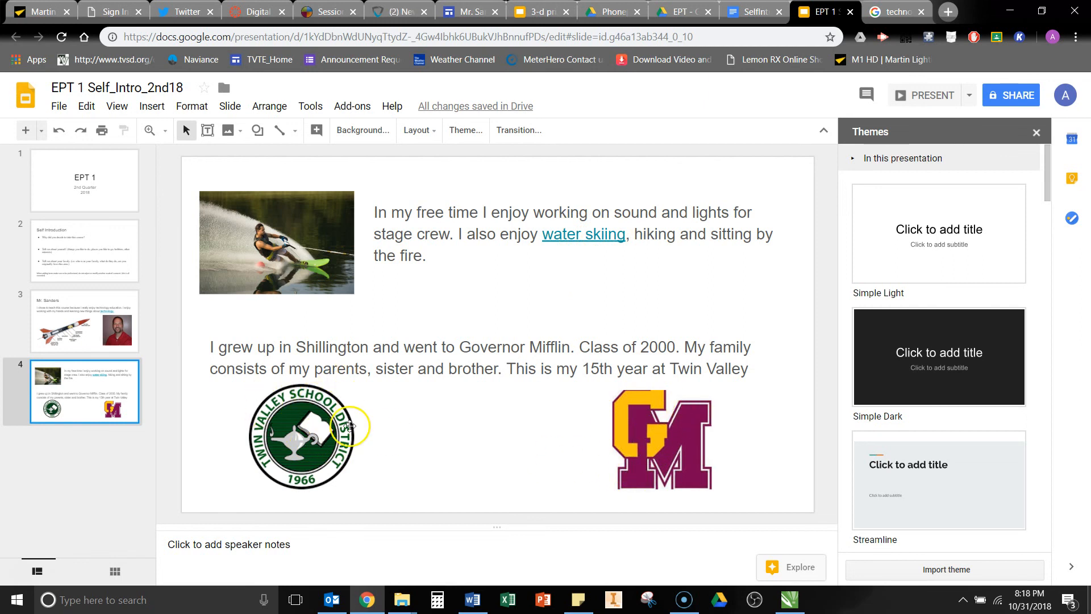
mouse_move(412, 428)
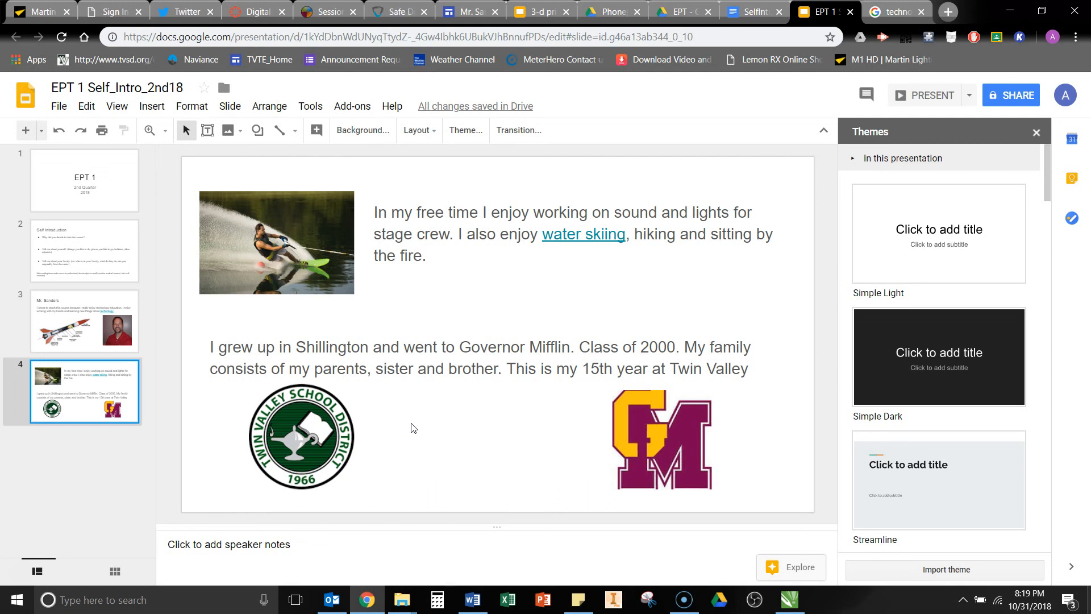
mouse_move(162, 437)
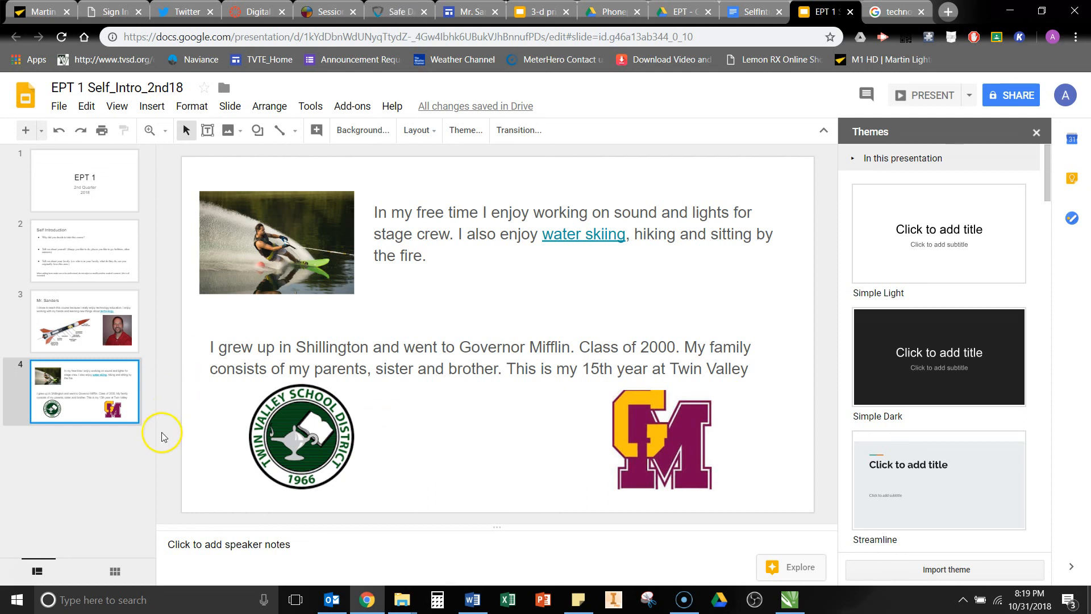